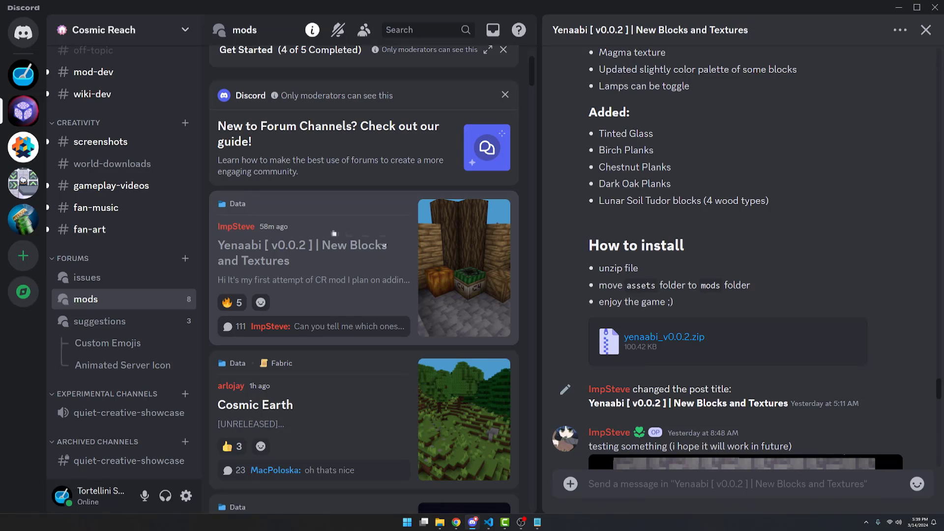
mouse_move(319, 266)
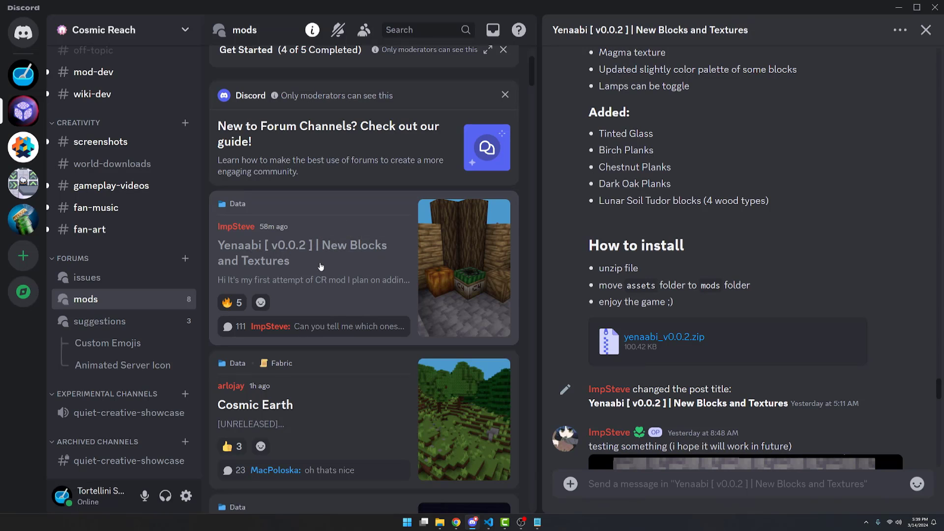
mouse_move(179, 351)
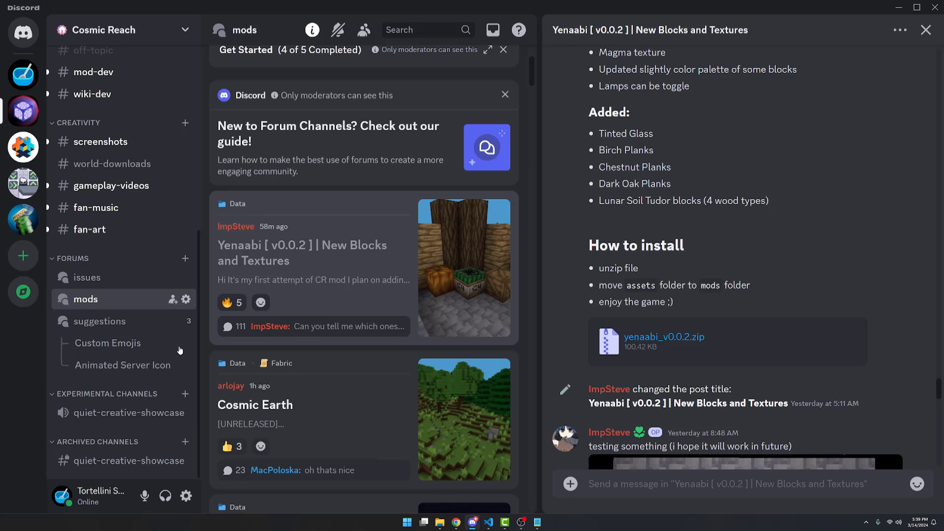
mouse_move(139, 203)
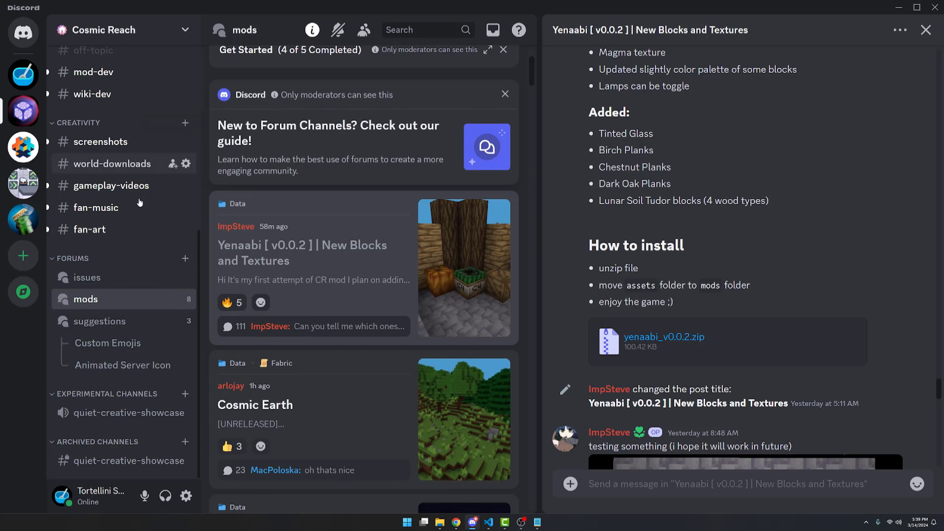
mouse_move(301, 269)
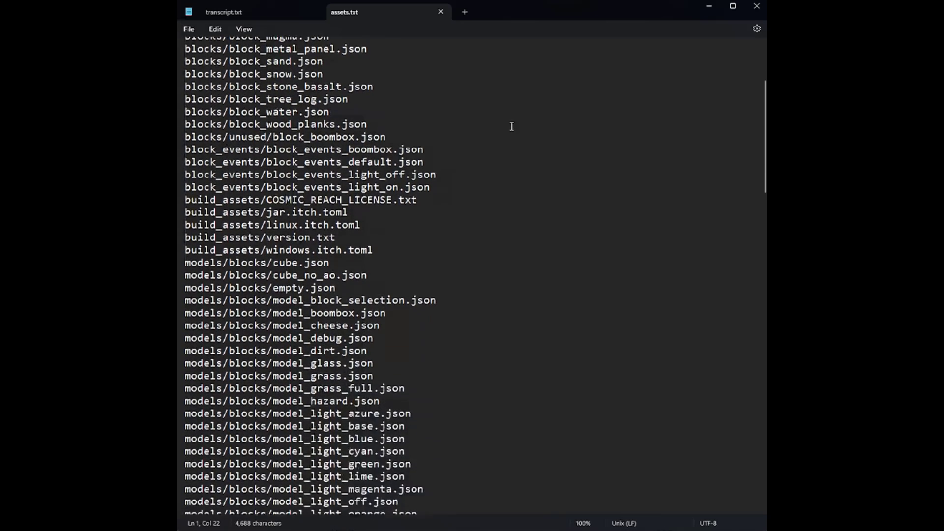
Step: Read assets.txt through its shader, sound and texture paths, then show the game's next block page
scroll(down, 3)
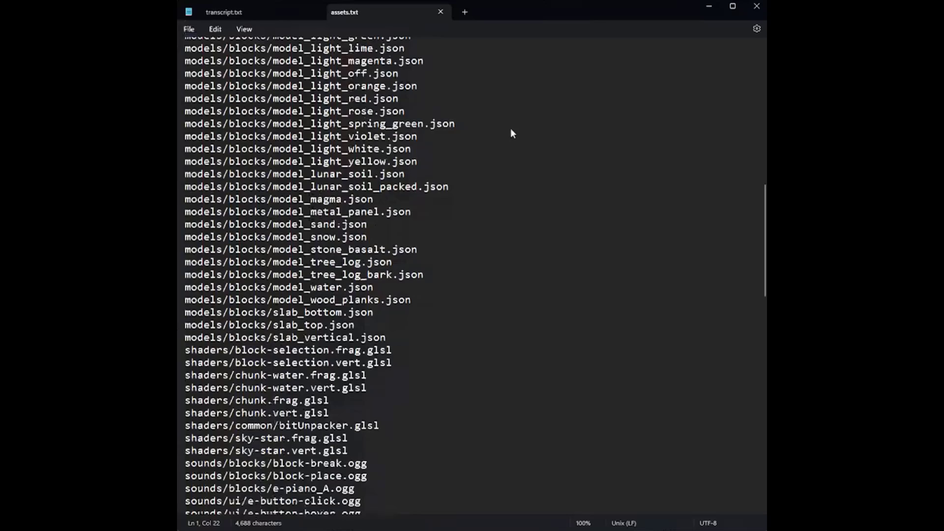
scroll(down, 3)
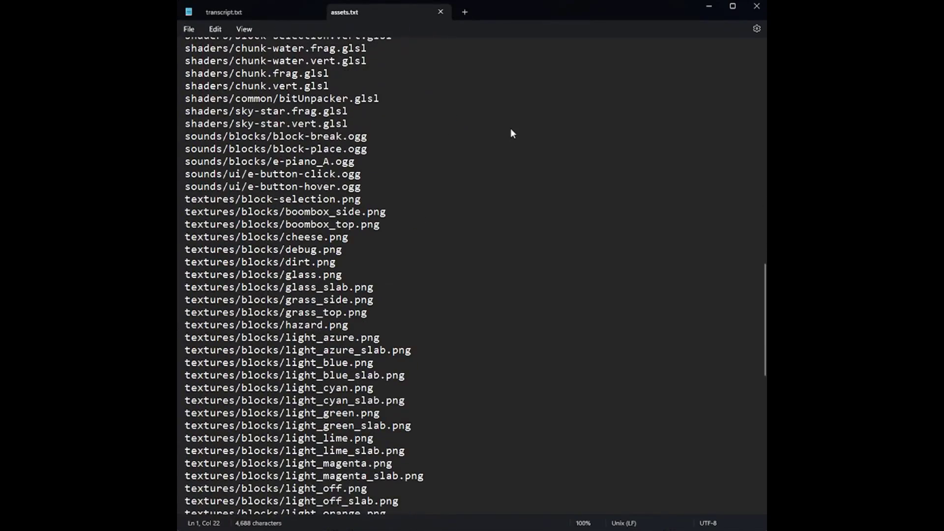
scroll(down, 3)
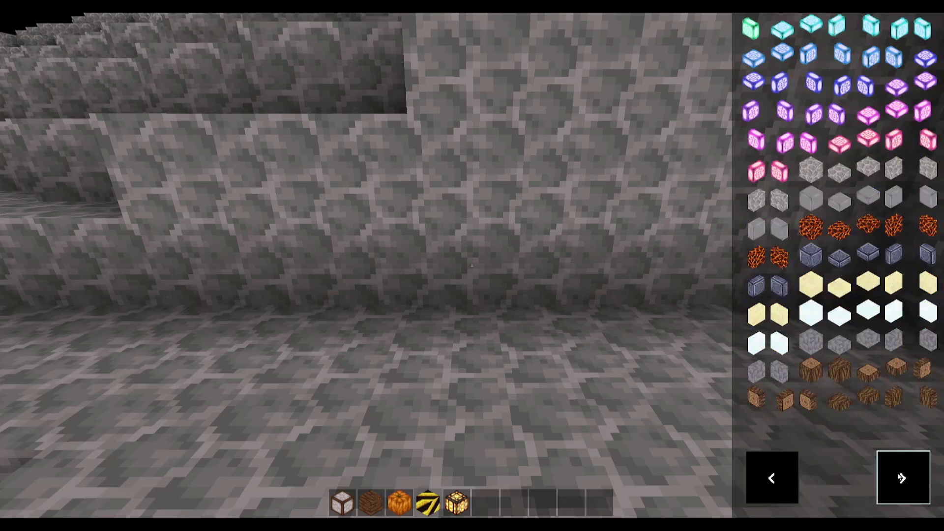
click(901, 478)
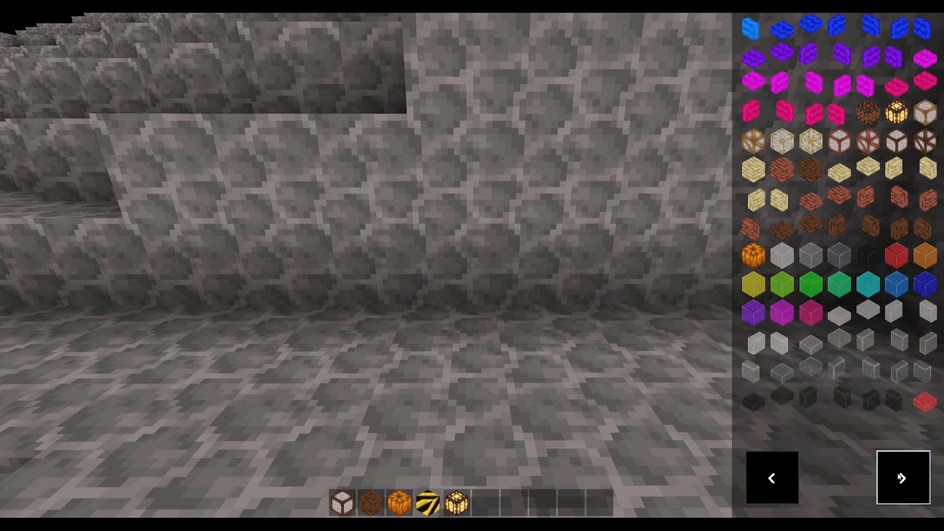